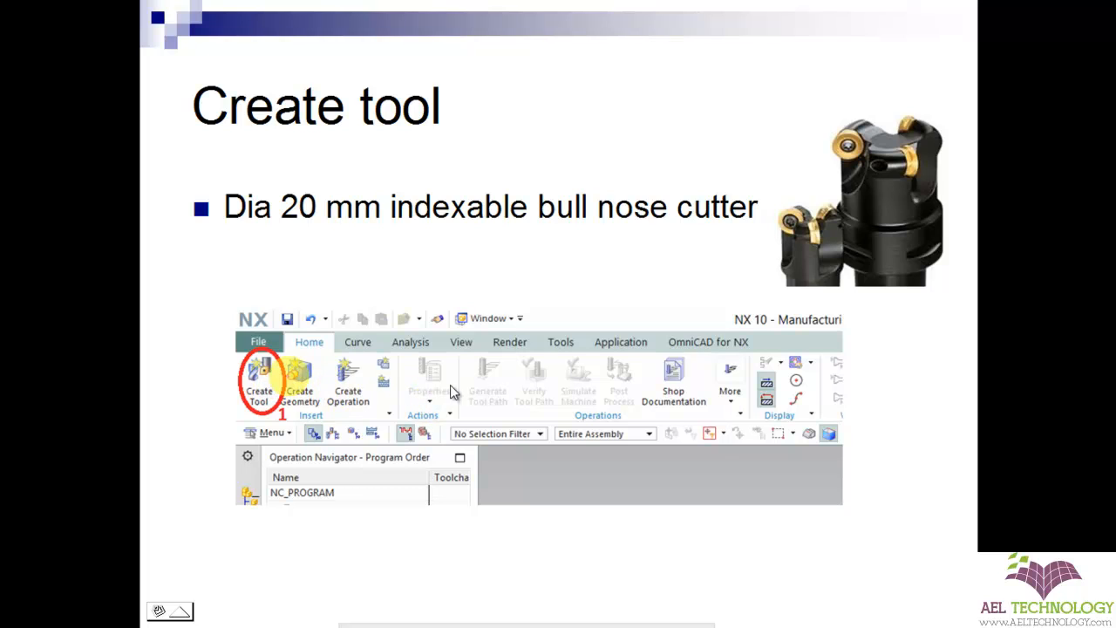
Start Create Tool for a new 20 mm indexable bull nose cutter.
{"action": "left_click", "coordinate": [258, 383]}
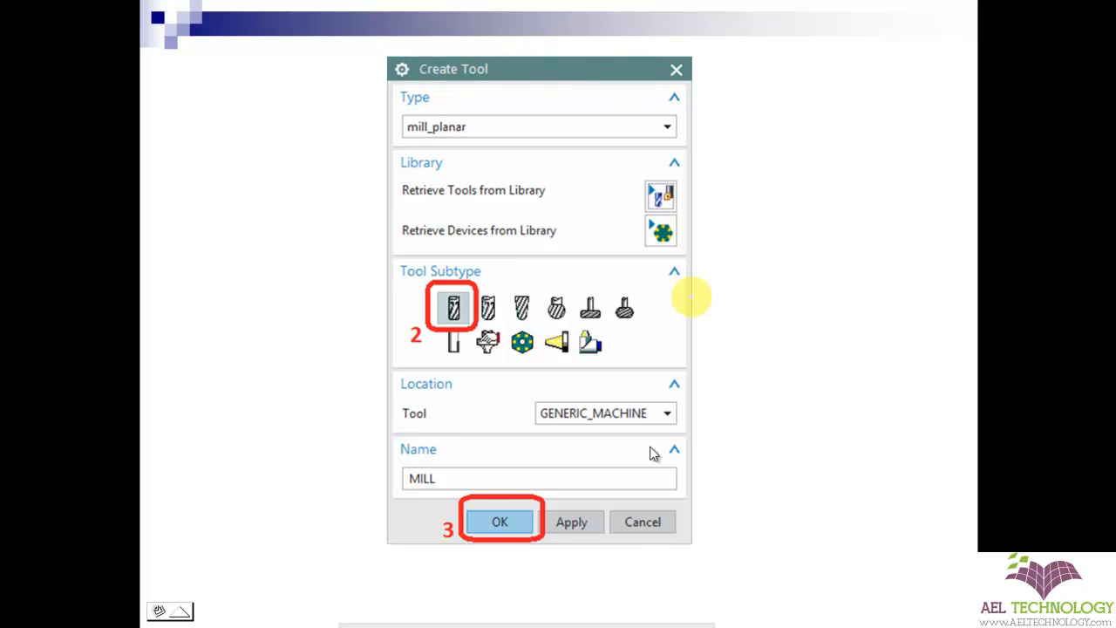
Define a mill_planar tool of subtype MILL named MILL under GENERIC_MACHINE and confirm.
{"action": "left_click", "coordinate": [453, 306]}
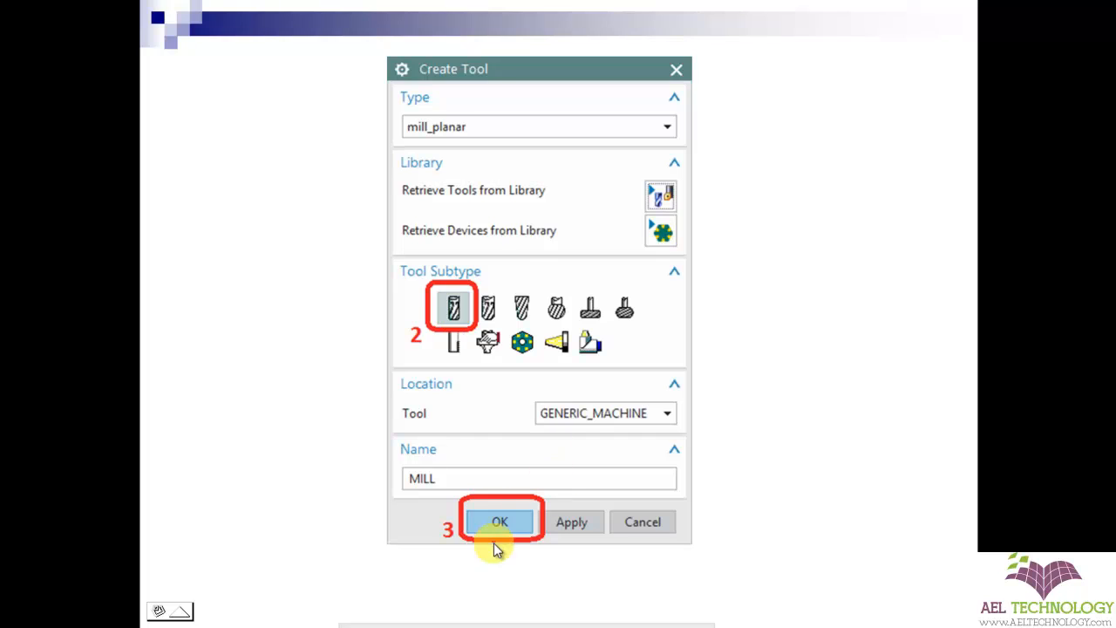
{"action": "mouse_move", "coordinate": [671, 462]}
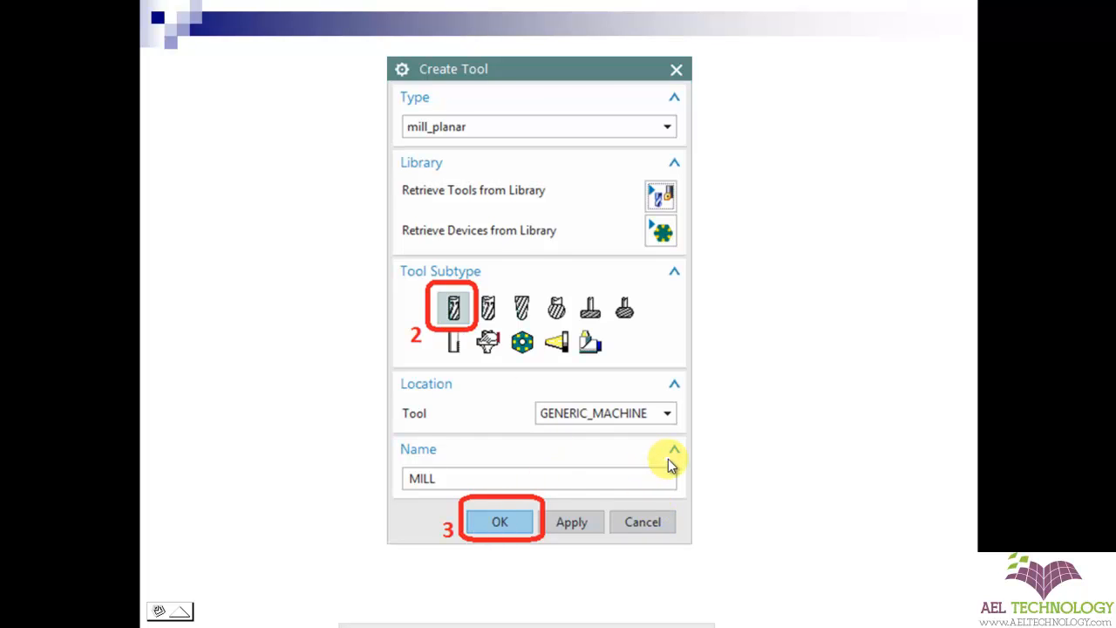
{"action": "left_click", "coordinate": [499, 522]}
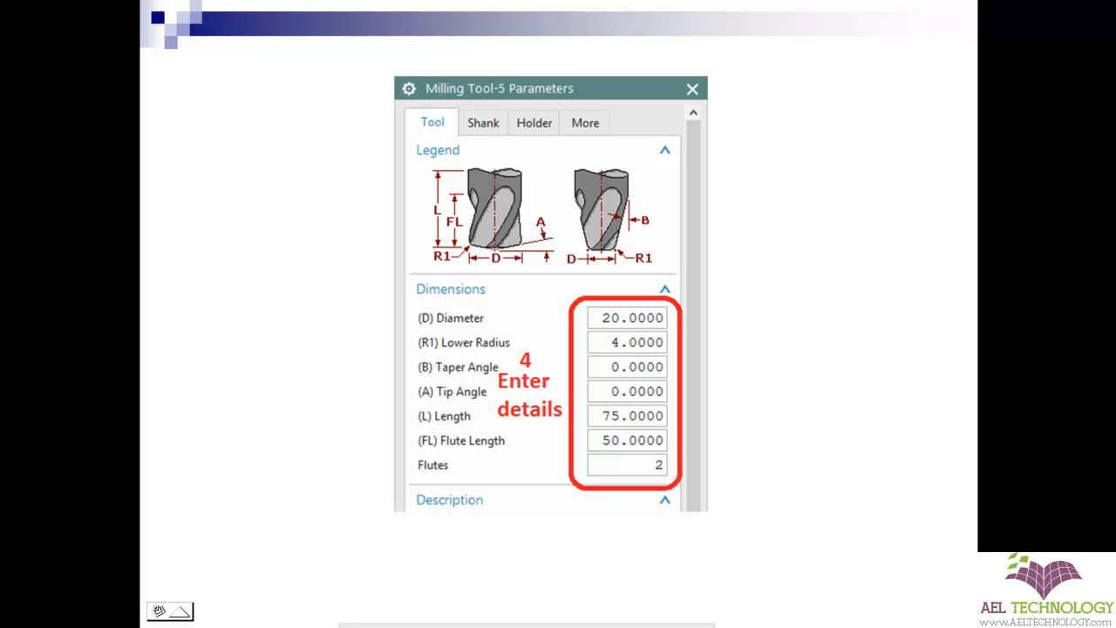
{"action": "mouse_move", "coordinate": [497, 157]}
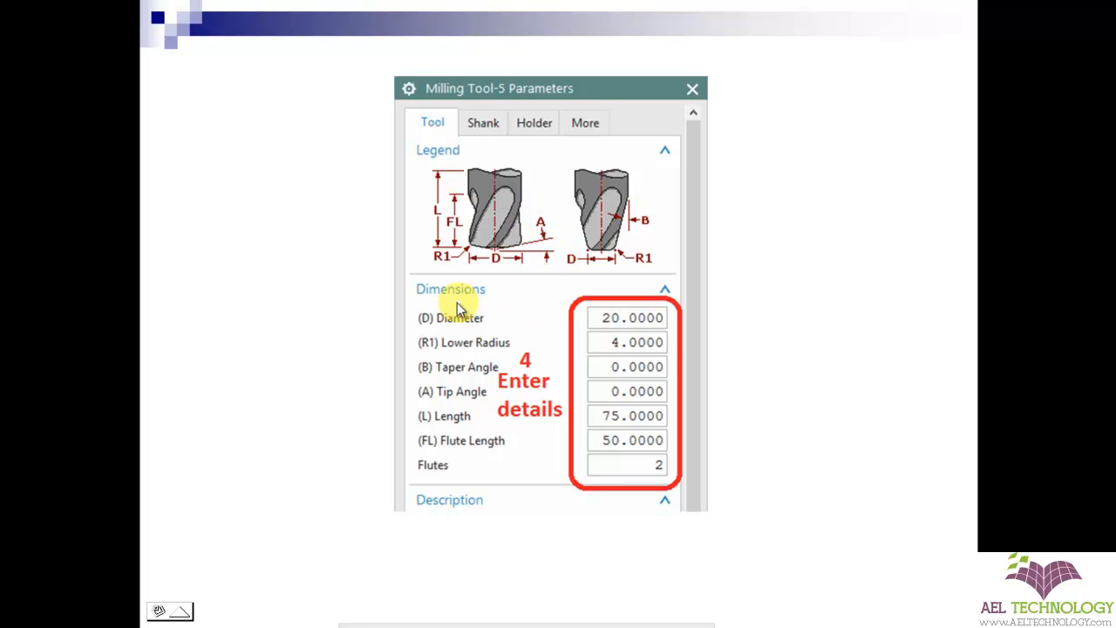
{"action": "mouse_move", "coordinate": [523, 352]}
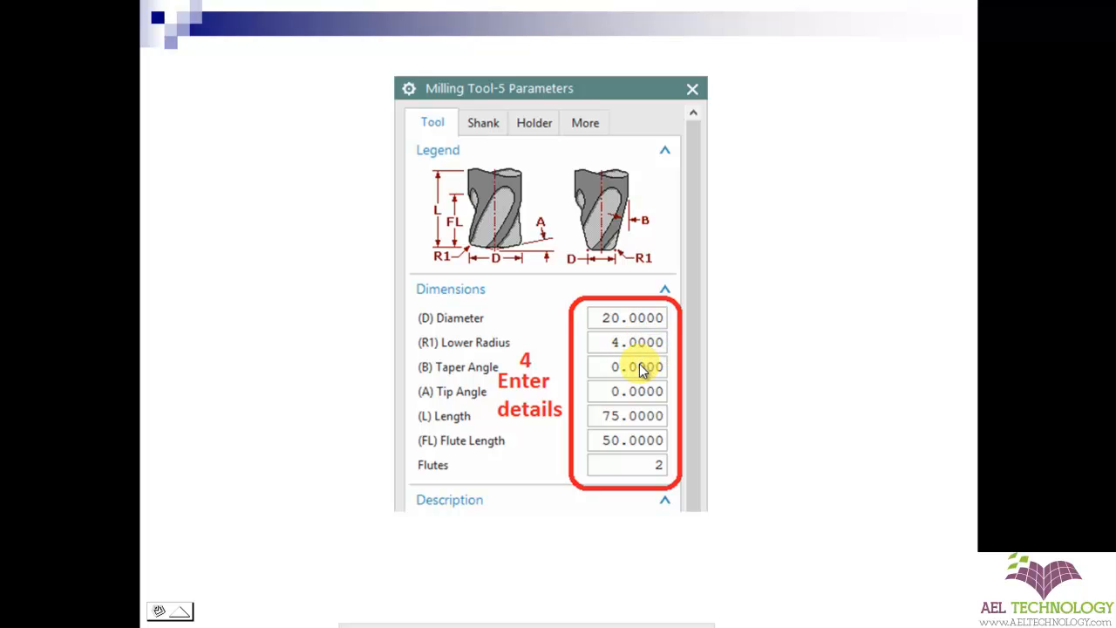
{"action": "mouse_move", "coordinate": [630, 415]}
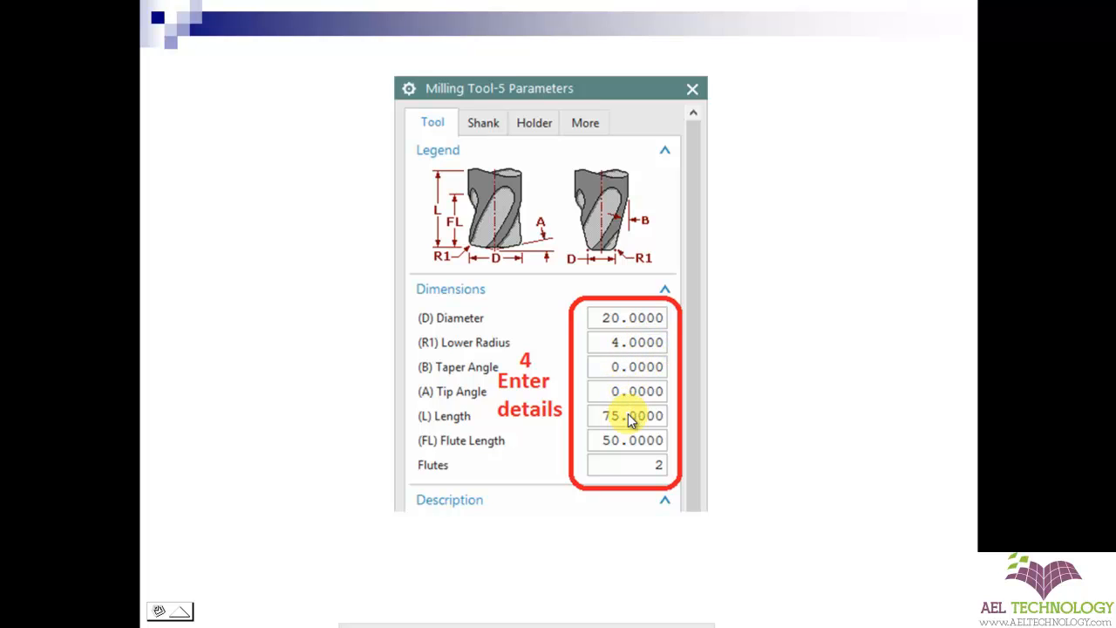